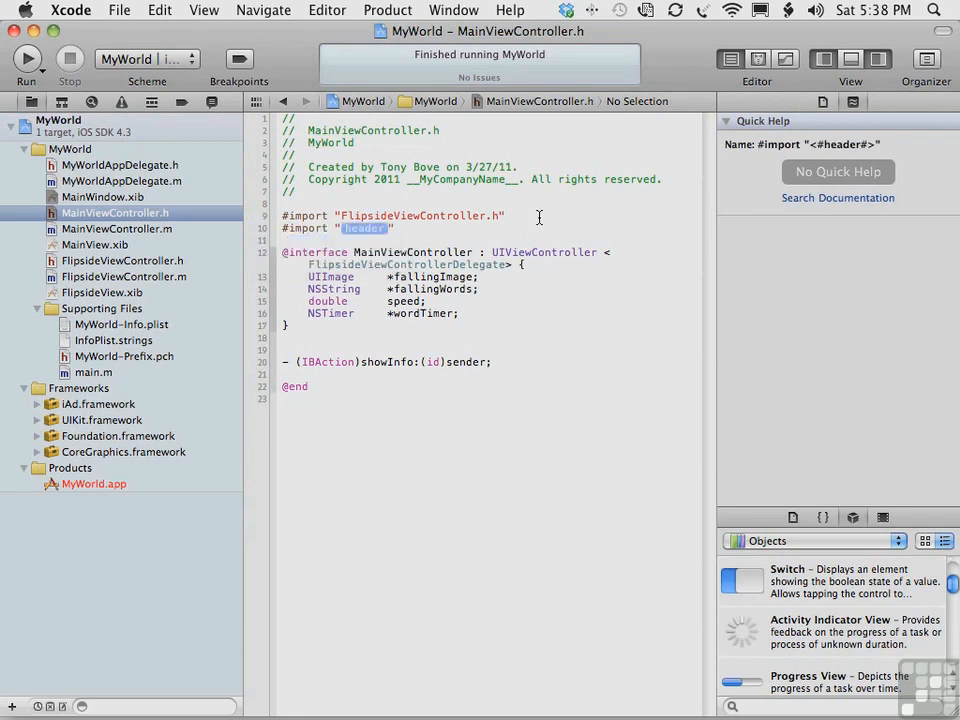
Add #import <iAd/iAd.h>, adopt ADBannerViewDelegate and declare ADBannerView *bannerView in MainViewController.h
text(iAd/iAd.h>)
text(ADBannerView *bannerView;)
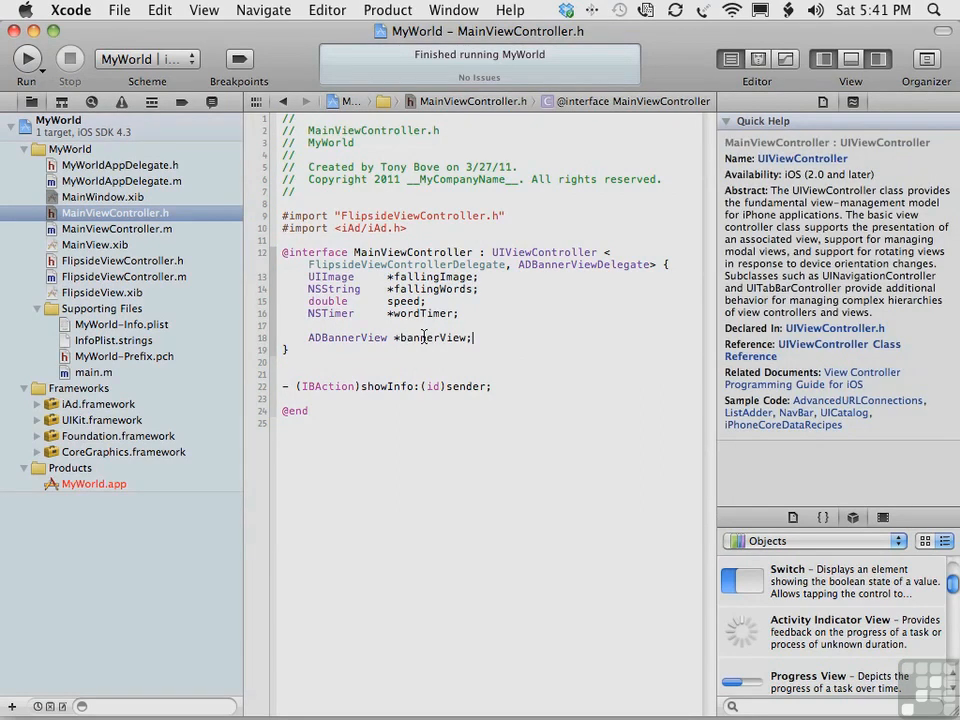
Declare BOOL bannerIsVisible; below bannerView in the instance variable block
text(BOOL)
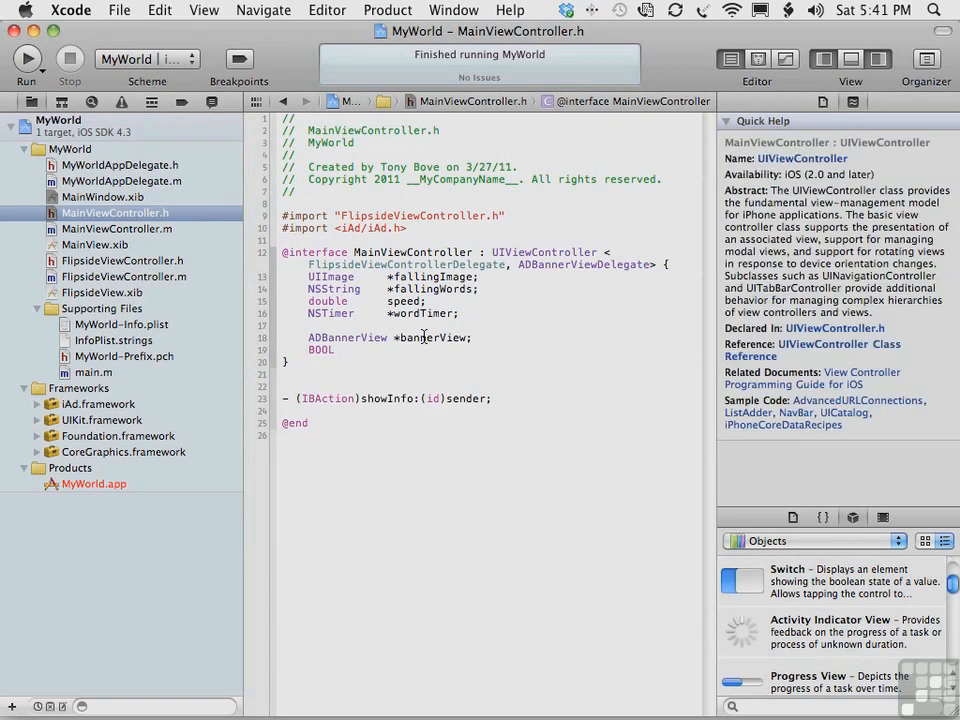
text(bannerI)
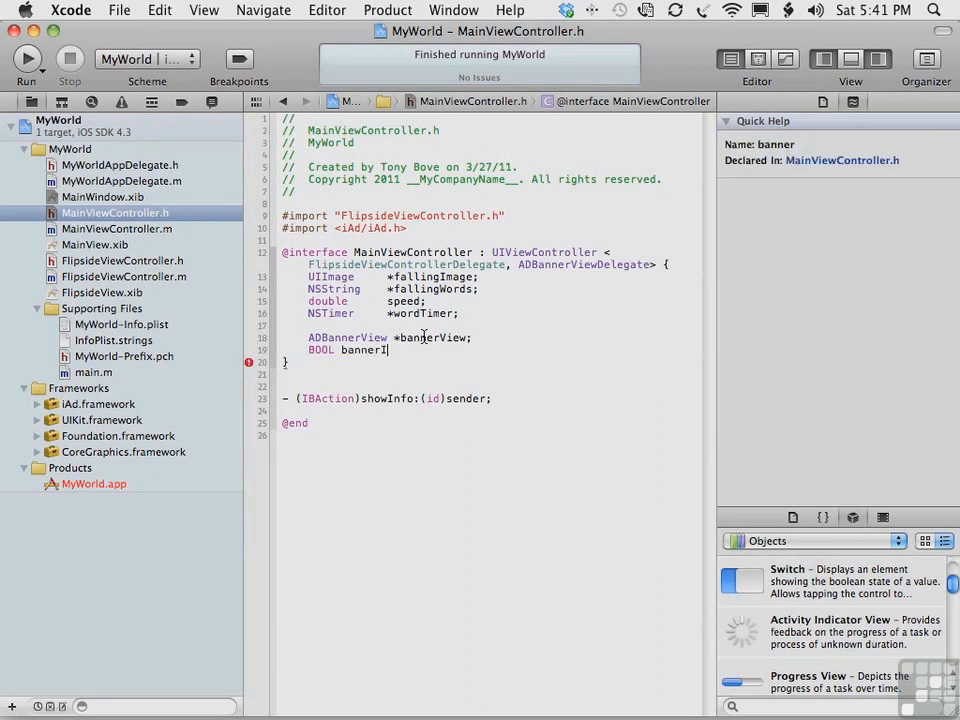
text(sVisible;)
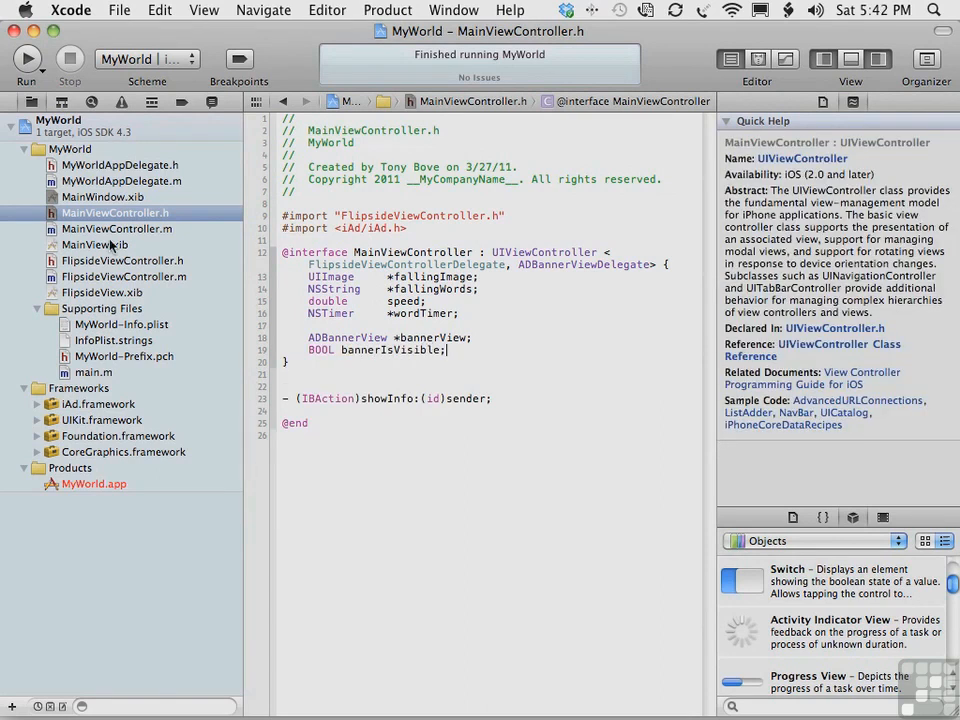
In MainViewController.m viewDidLoad, alloc bannerView with CGRectZero, set currentContentSizeIdentifier to portrait, begin bannerView.delegate =
click(116, 228)
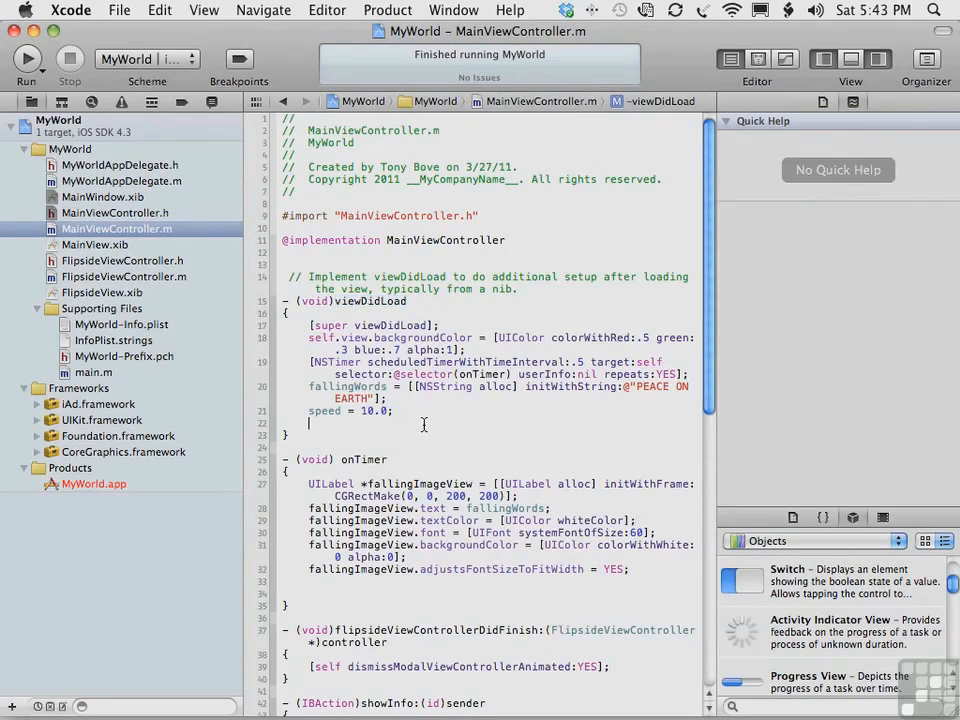
mouse_move(398, 352)
text(bannerView = [[ADBannerView alloc] initWithFrame:CGRectZero];)
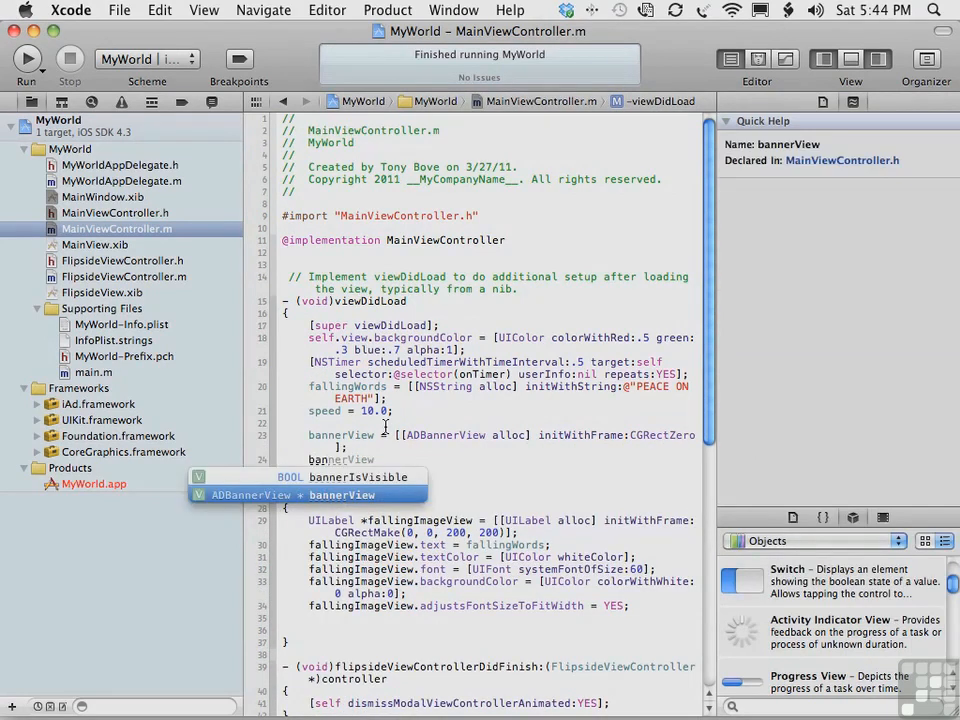
text(.currentContentSizeIdentifier = ADBannerContentSizeIdentifierPortrait;)
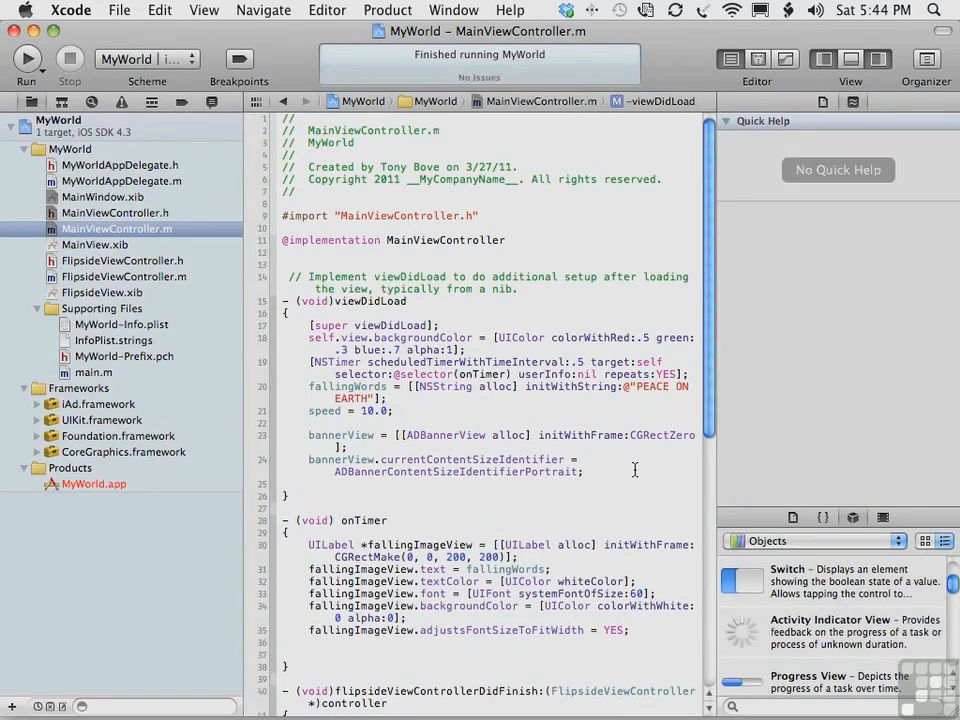
text(bannerView.delegate =)
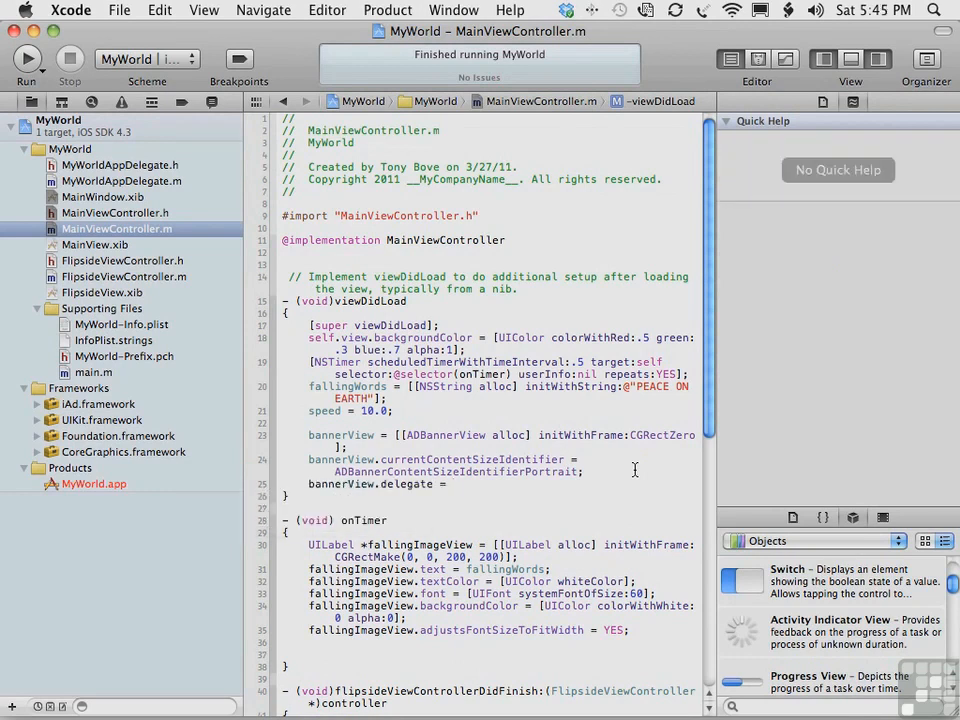
Set bannerView.delegate = self; and add bannerView.frame = CGRectOffset(bannerView, 0, -50);
text(self;)
text(bannerView.frame = CGRectOffset(bannerView, 0, CGFloat dy)
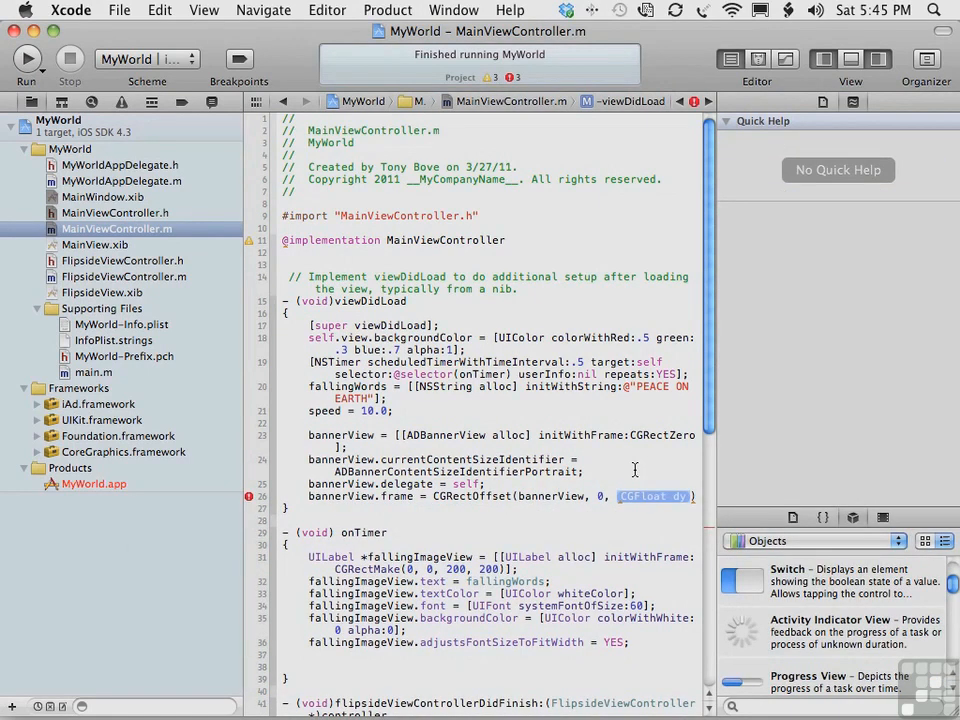
text(-50)
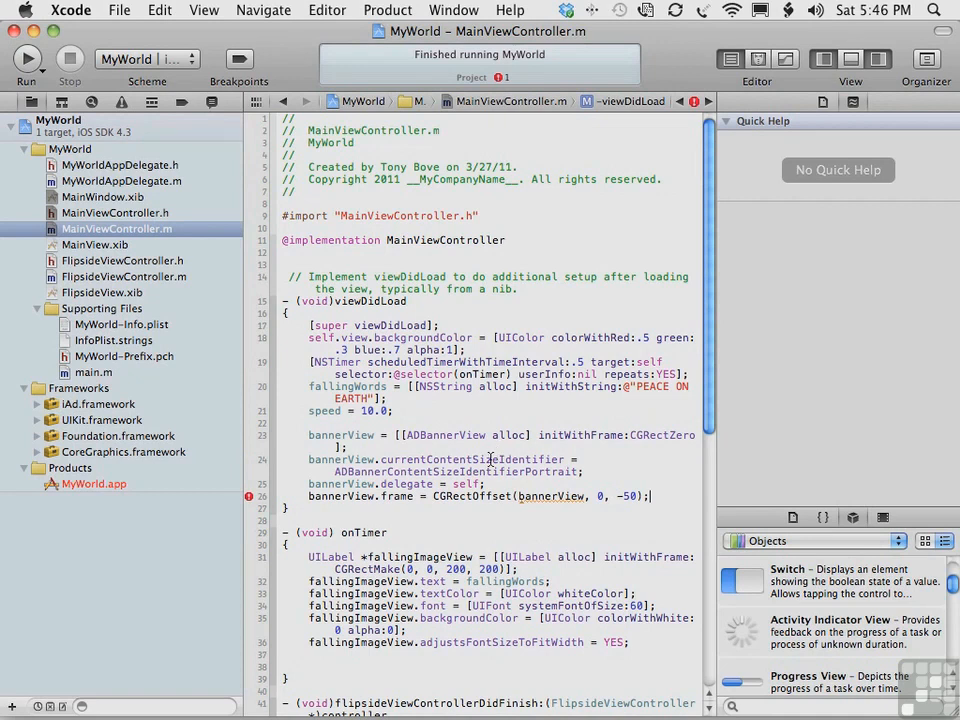
click(478, 458)
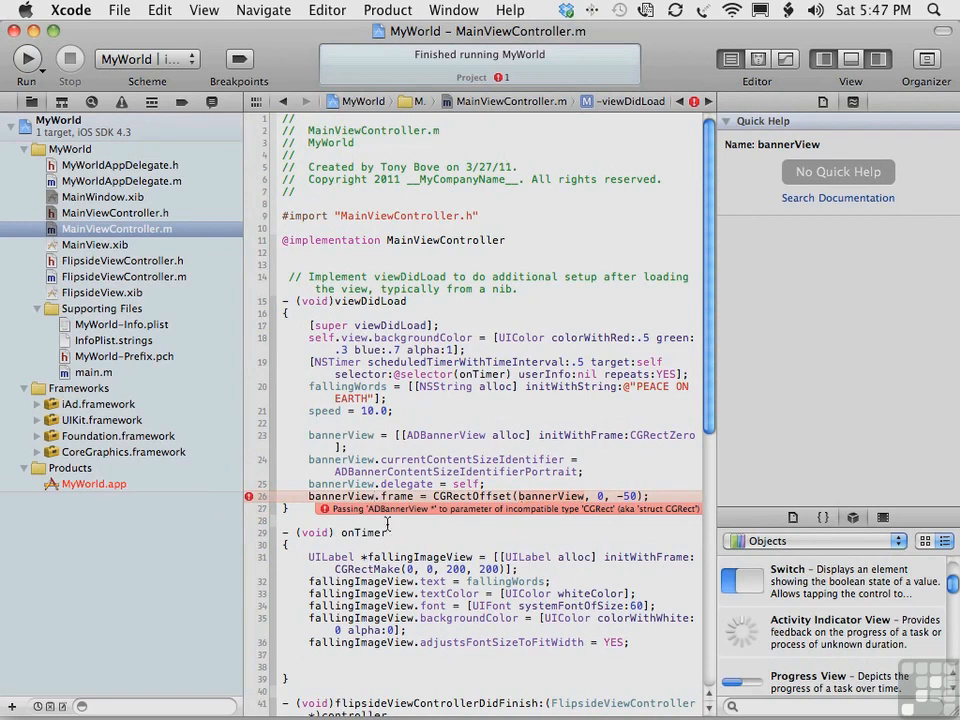
mouse_move(556, 520)
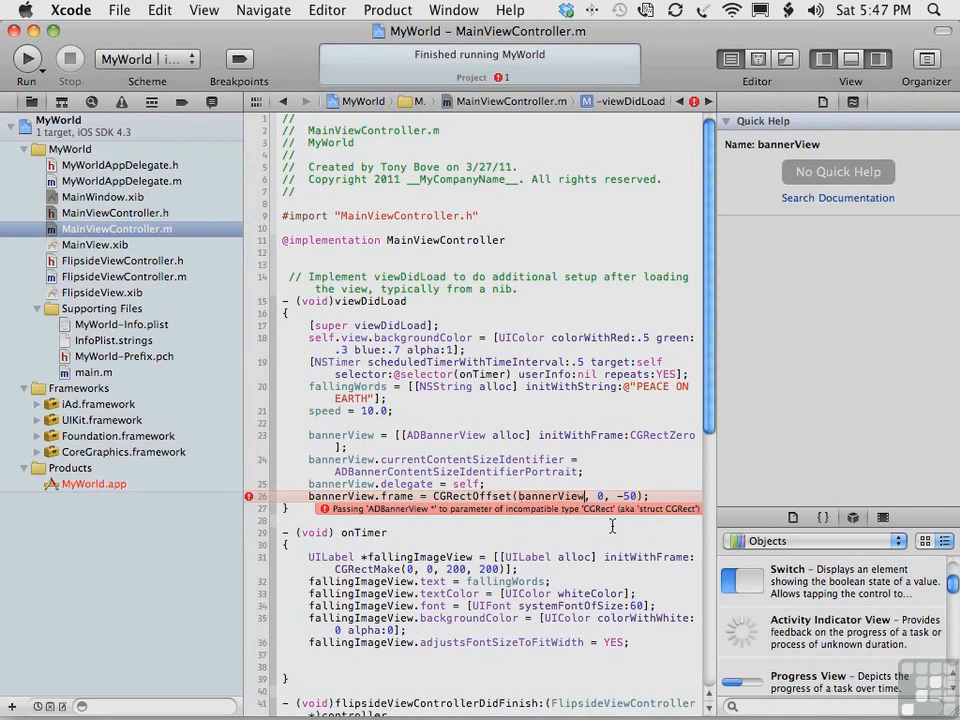
Correct the CGRectOffset argument to bannerView.frame to resolve the type error
text(.frame)
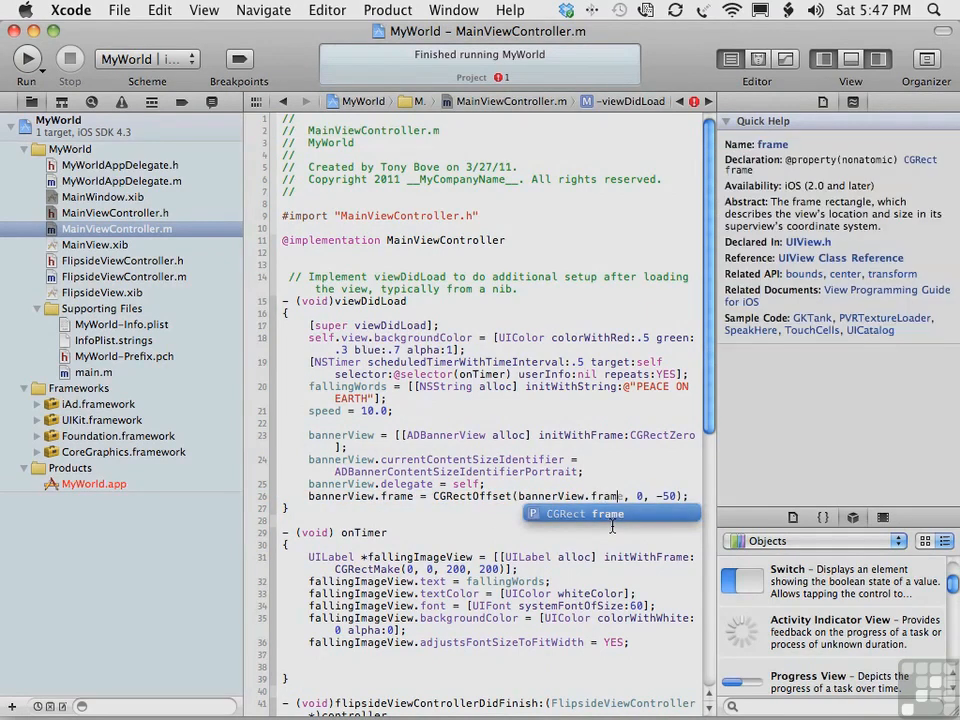